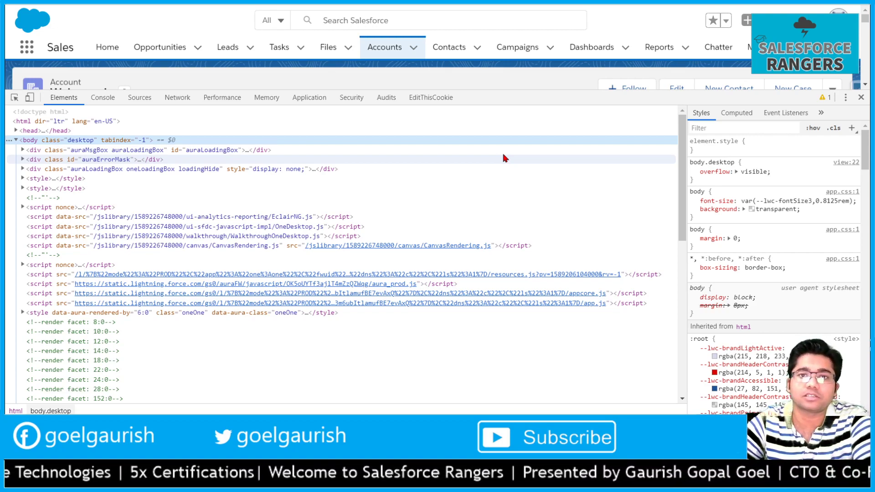
{"action": "mouse_move", "coordinate": [530, 107]}
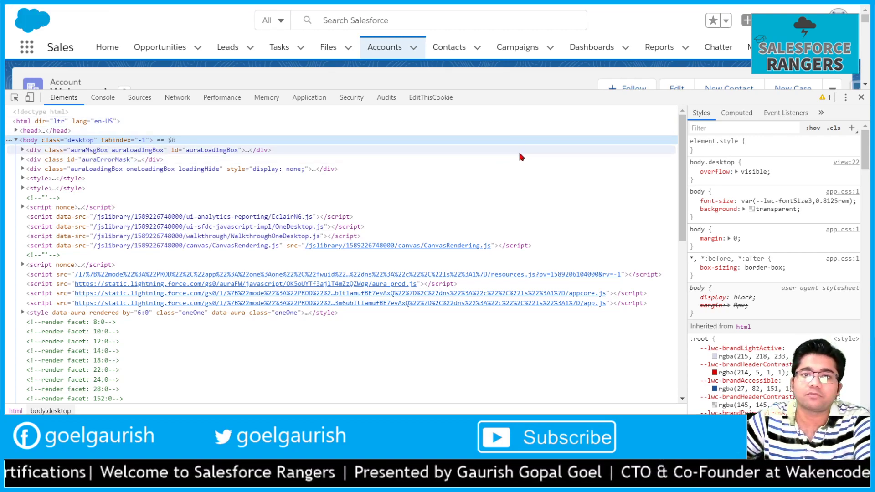
{"action": "mouse_move", "coordinate": [501, 164]}
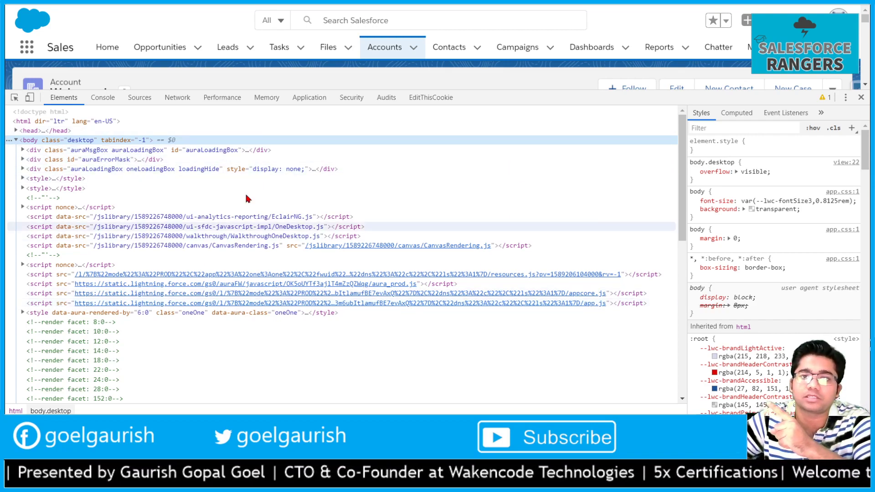
{"action": "mouse_move", "coordinate": [485, 234]}
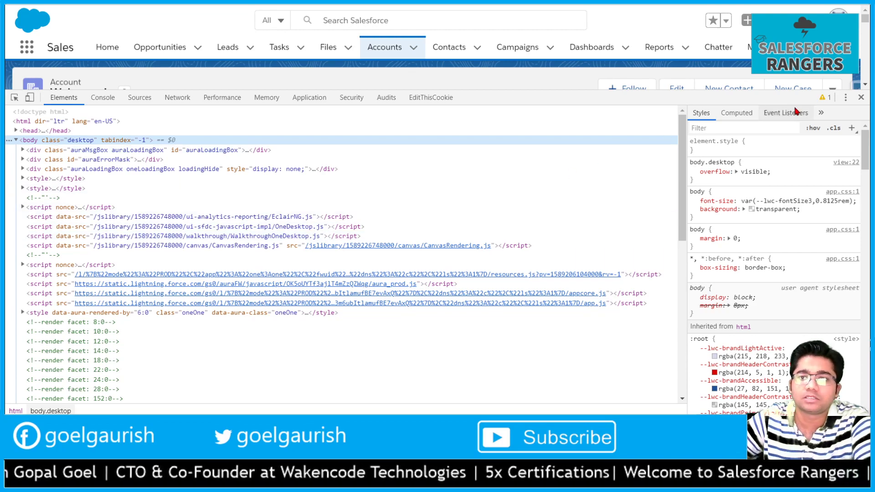
Close DevTools so the Wakencode account record page is fully visible
{"action": "left_click", "coordinate": [856, 96]}
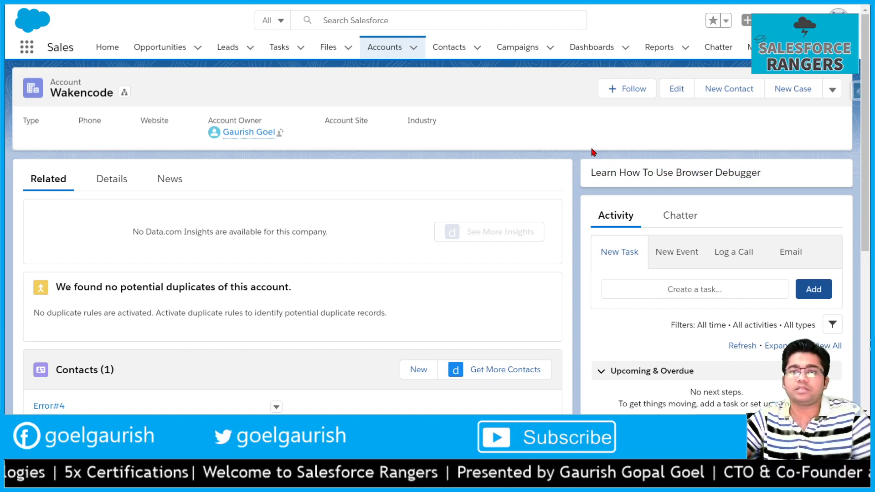
{"action": "mouse_move", "coordinate": [521, 140]}
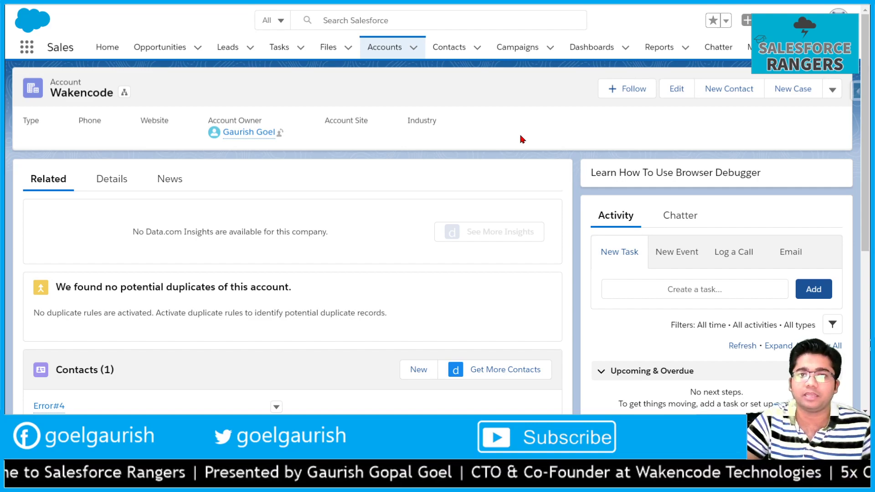
Reopen DevTools with F12 and shrink its height so the account header stays visible
{"action": "key", "text": "F12"}
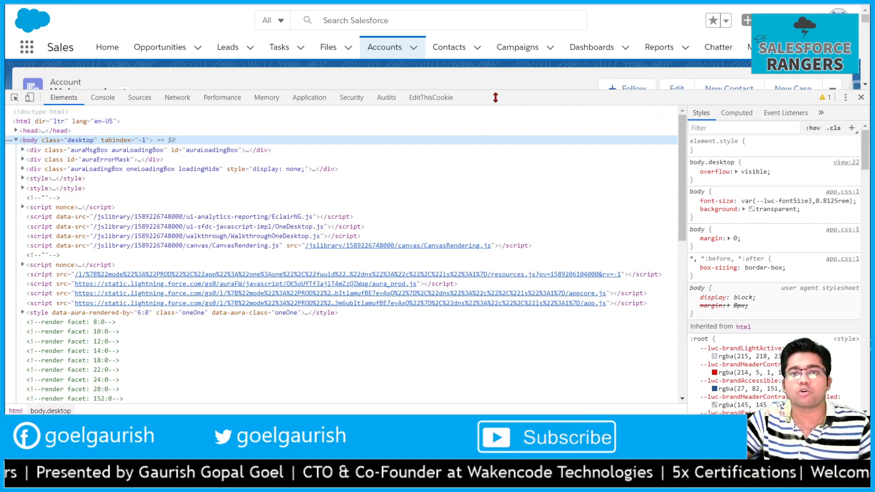
{"action": "left_click_drag", "start_coordinate": [496, 97], "coordinate": [496, 176]}
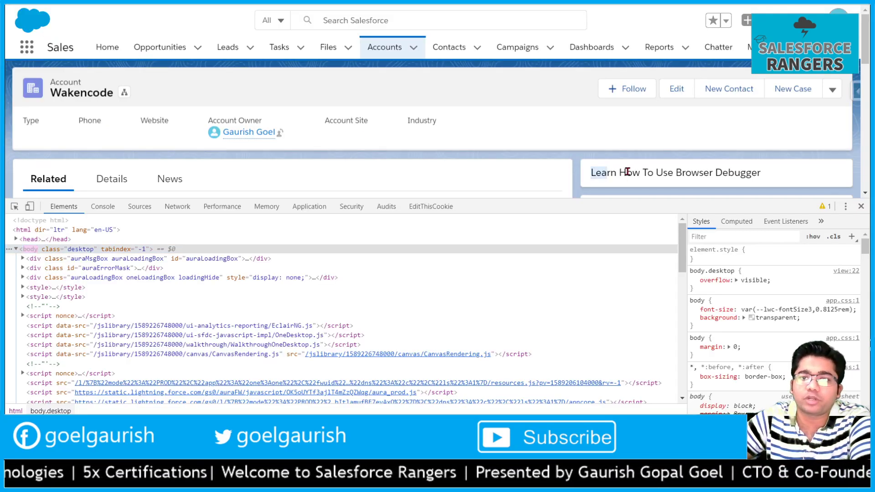
{"action": "mouse_move", "coordinate": [410, 83]}
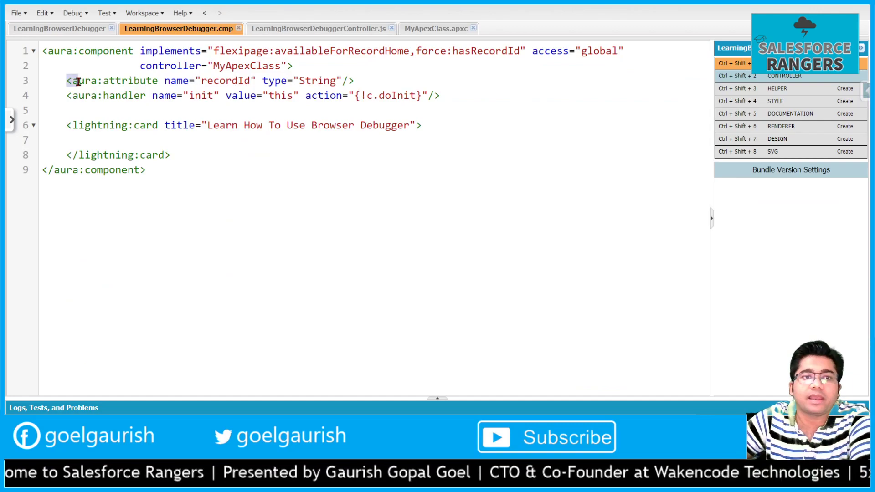
Select the doInit action name in the LearningBrowserDebugger.cmp init handler
{"action": "double_click", "coordinate": [225, 81]}
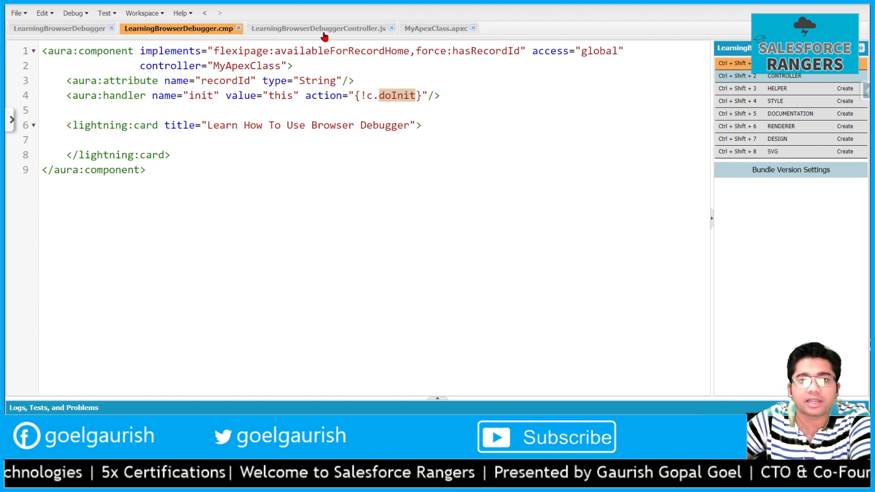
In LearningBrowserDebuggerController.js, add console.log(accId); to doInit and save
{"action": "left_click", "coordinate": [323, 28]}
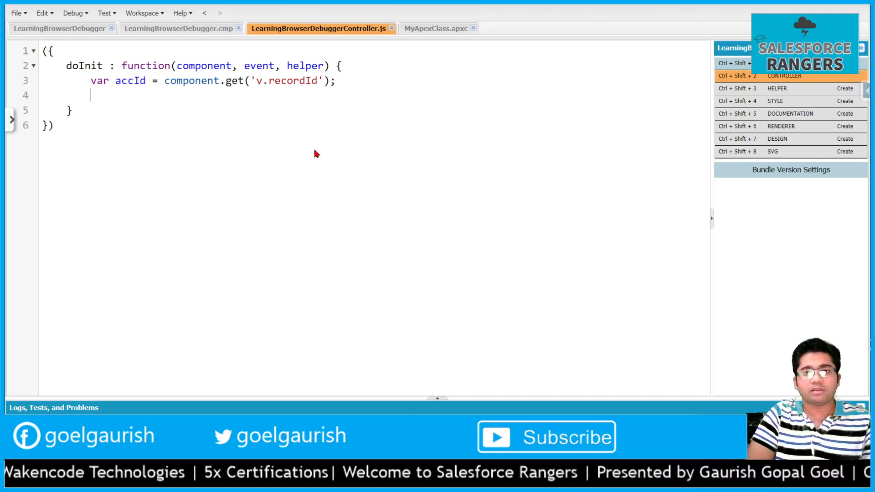
{"action": "type", "text": "console.log"}
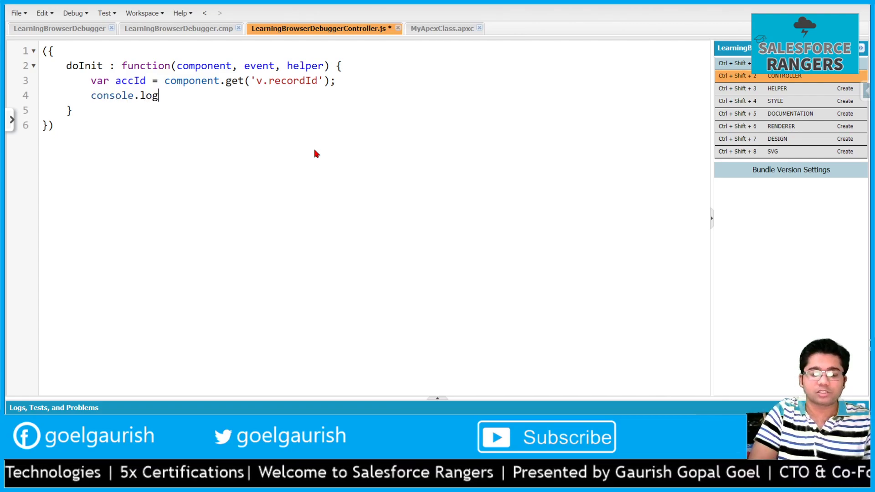
{"action": "type", "text": "(acc);"}
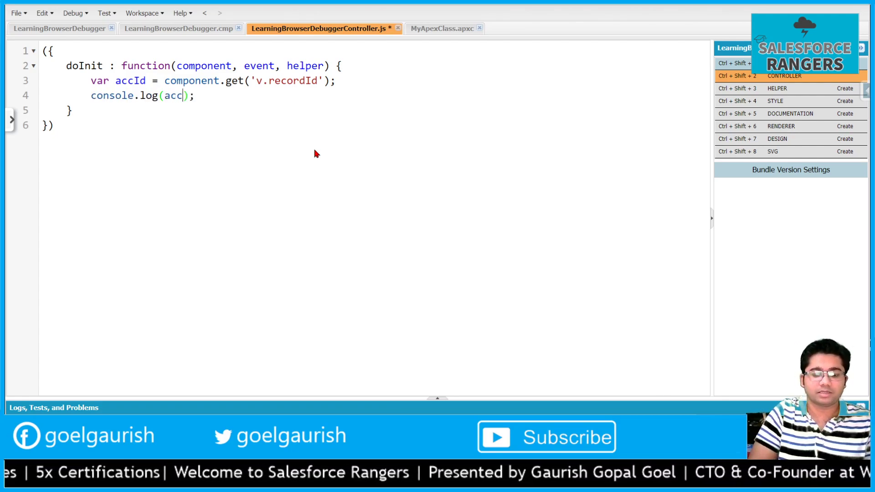
{"action": "type", "text": "Id"}
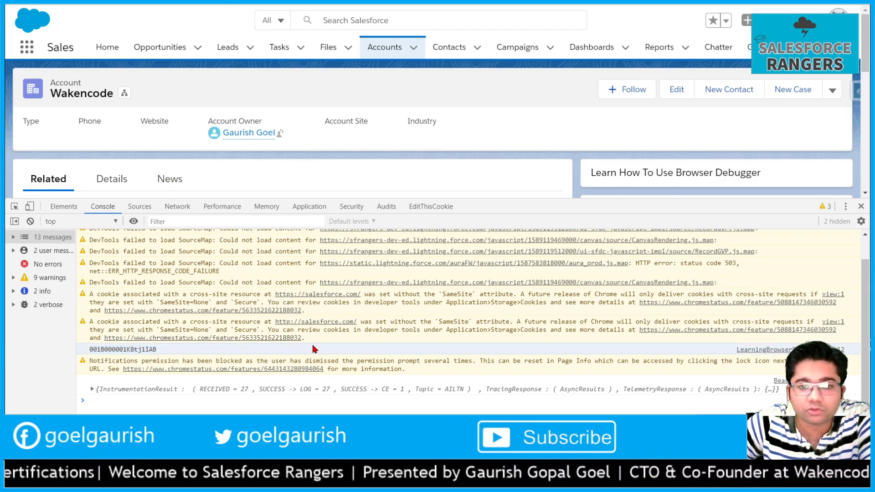
{"action": "mouse_move", "coordinate": [783, 349]}
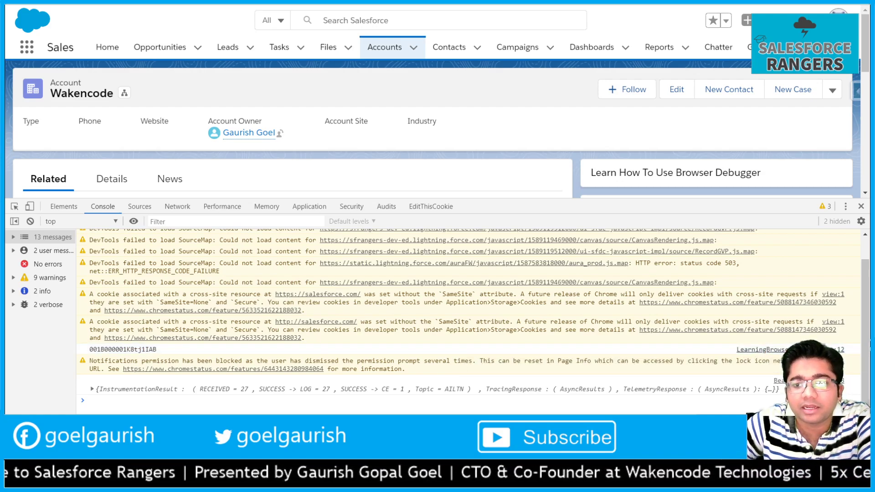
Show the compiled LearningBrowserDebugger.js under components/c in the Sources panel
{"action": "left_click", "coordinate": [139, 206]}
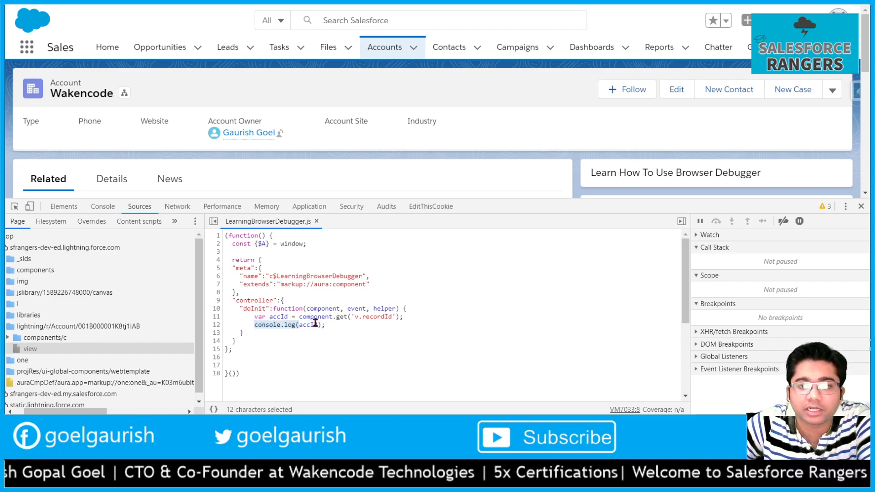
{"action": "left_click", "coordinate": [331, 324]}
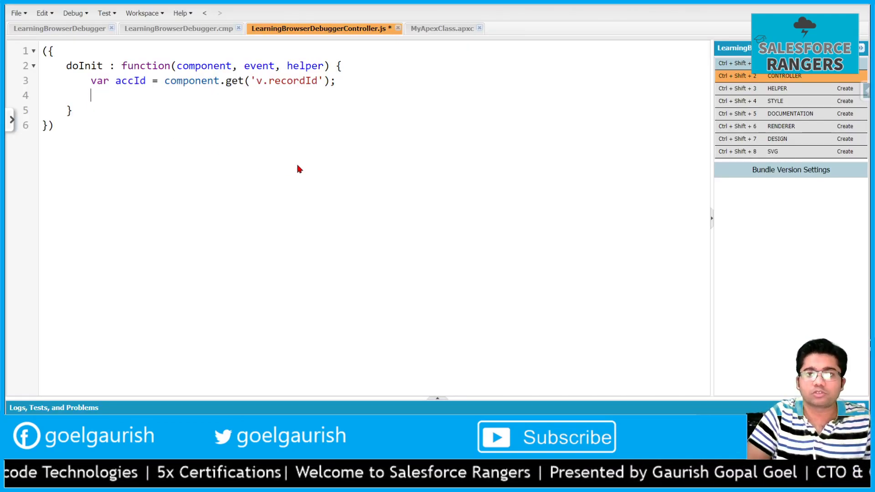
Replace the console.log line in doInit with a debugger; statement
{"action": "type", "text": "debugger;"}
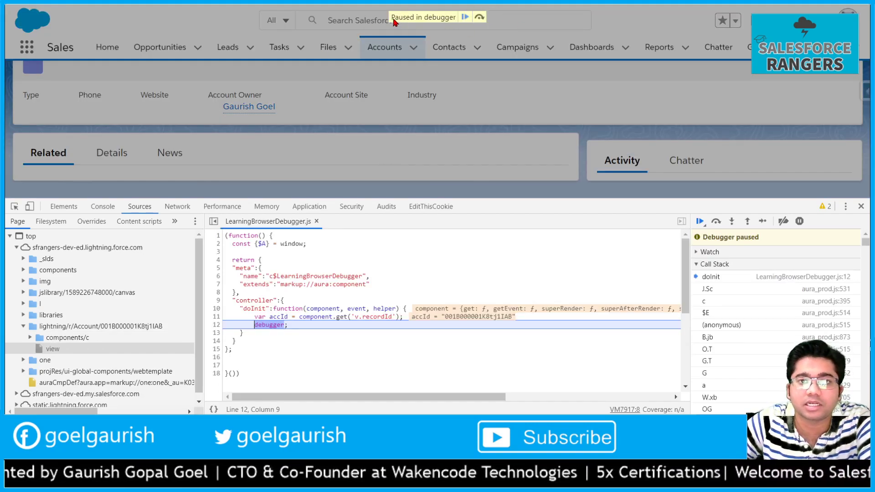
{"action": "mouse_move", "coordinate": [297, 328]}
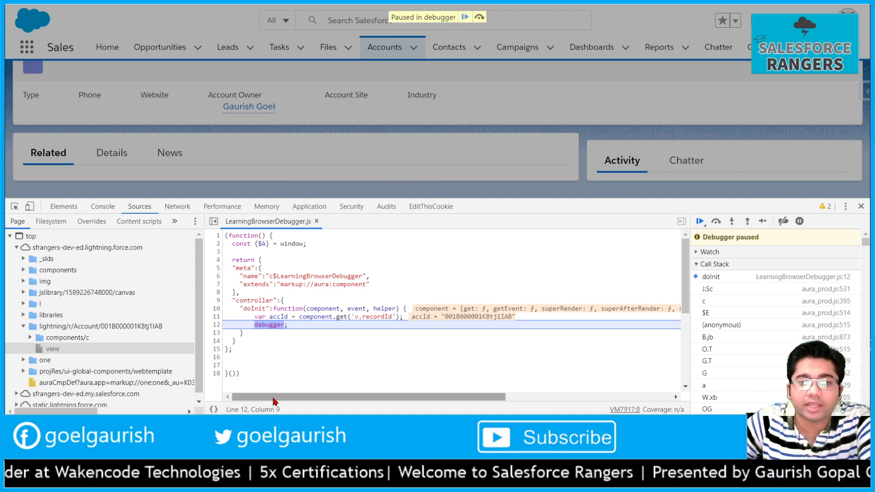
{"action": "mouse_move", "coordinate": [484, 33]}
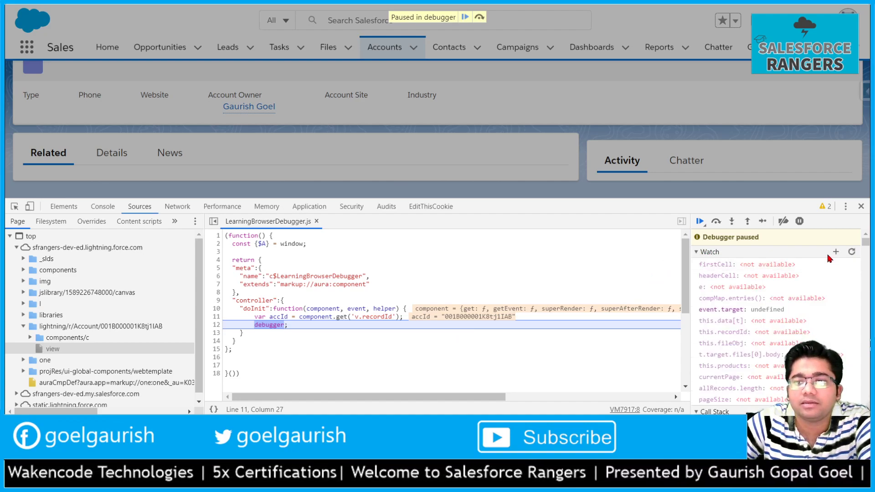
{"action": "mouse_move", "coordinate": [834, 251]}
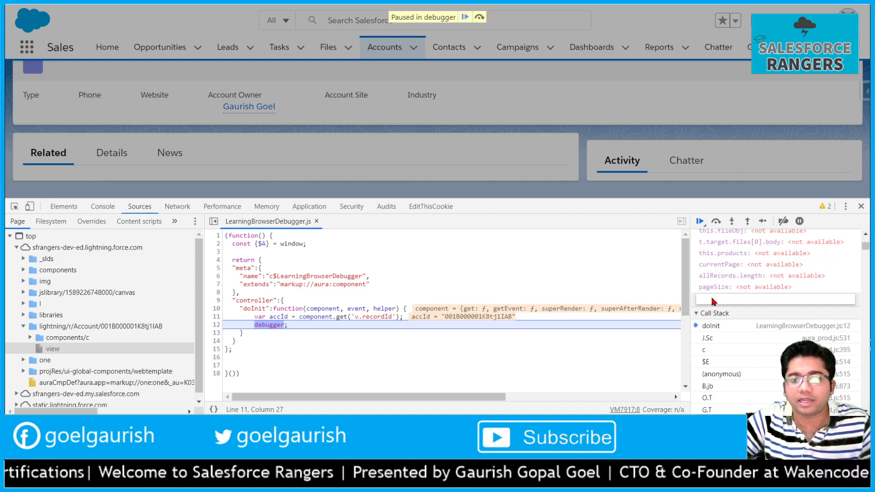
Add accId as a watch expression so its account ID shows while paused
{"action": "type", "text": "accId"}
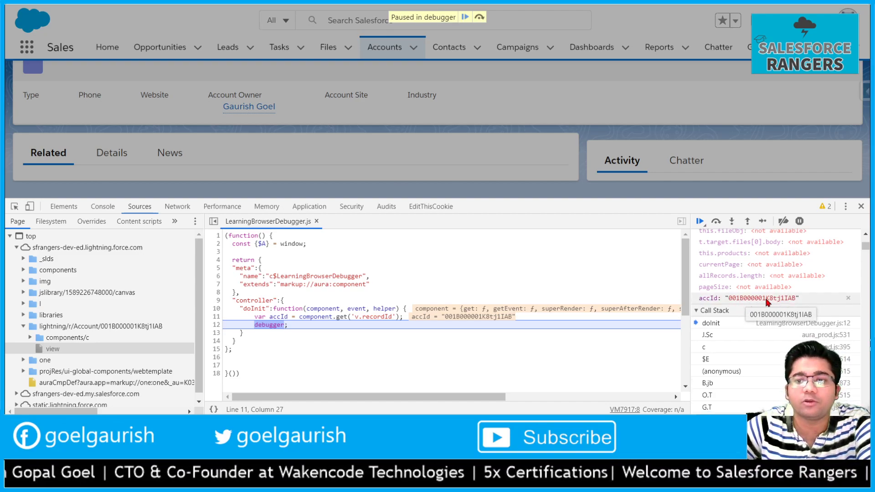
{"action": "mouse_move", "coordinate": [224, 332]}
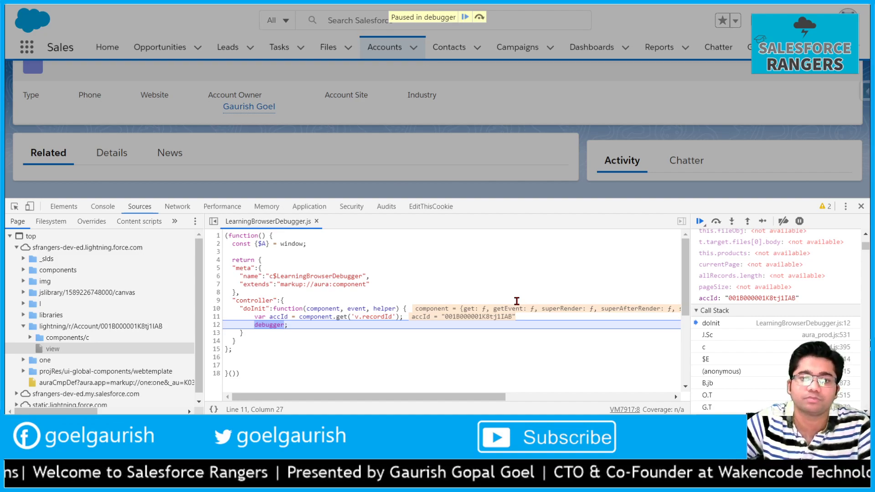
{"action": "left_click", "coordinate": [308, 324]}
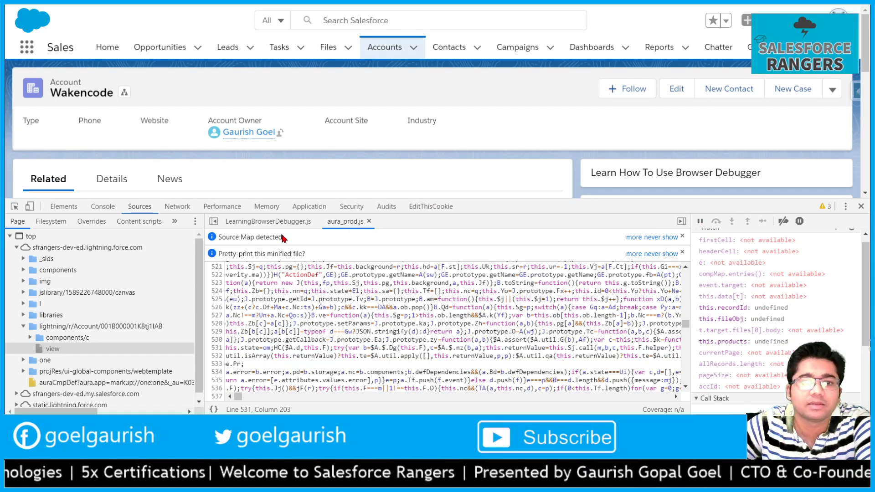
Switch to the Console listing SourceMap failures, cookie warnings and log entries
{"action": "left_click", "coordinate": [102, 206]}
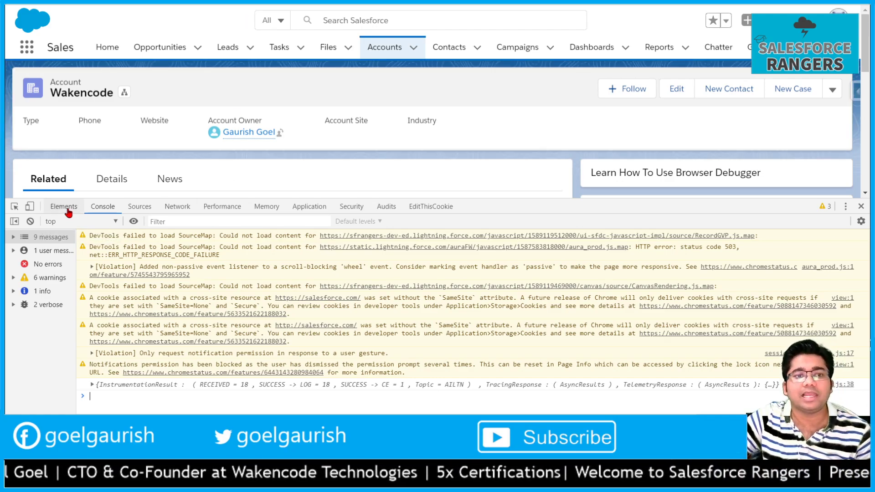
In Elements, give the Account Site label an inline 20px font size, then return to the Console
{"action": "left_click", "coordinate": [62, 206]}
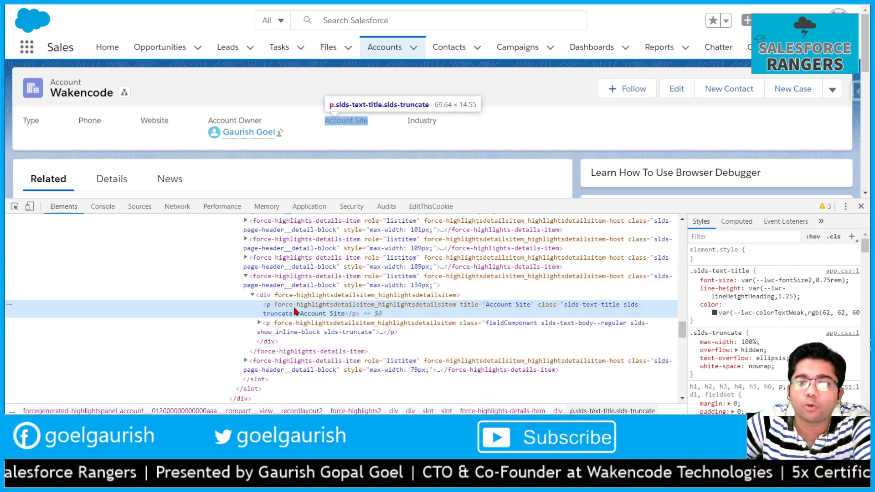
{"action": "mouse_move", "coordinate": [758, 260]}
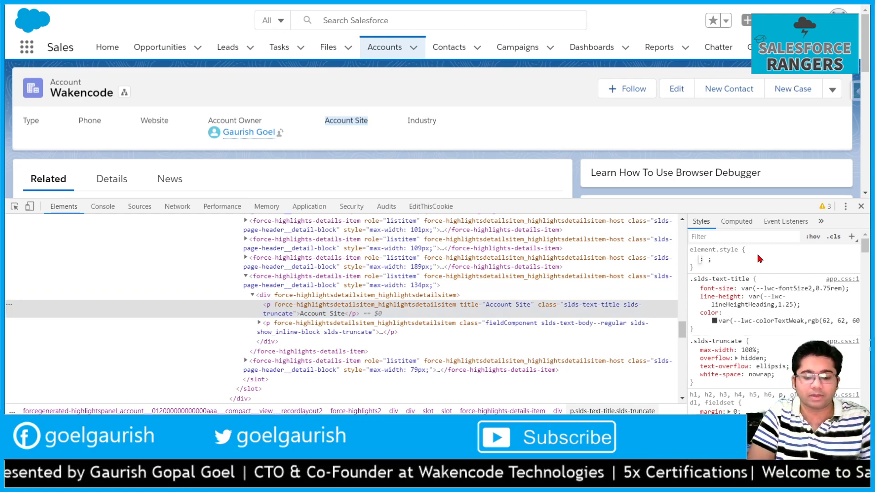
{"action": "left_click", "coordinate": [751, 259]}
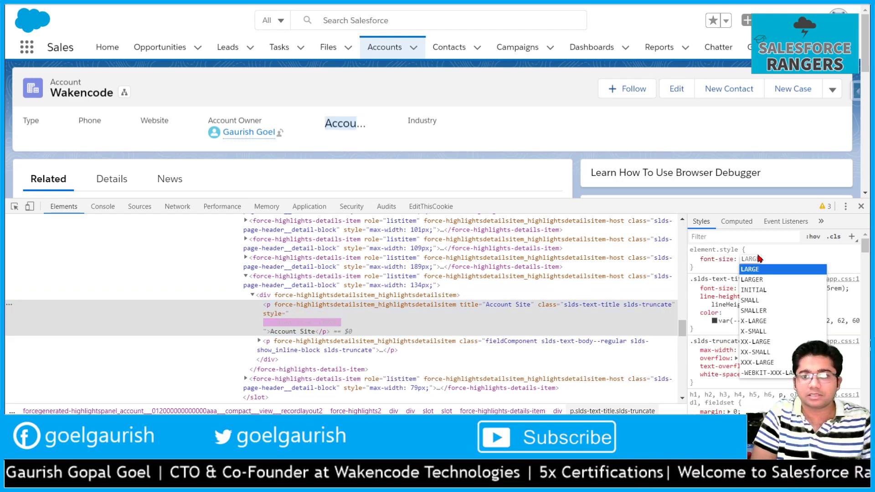
{"action": "type", "text": "20px"}
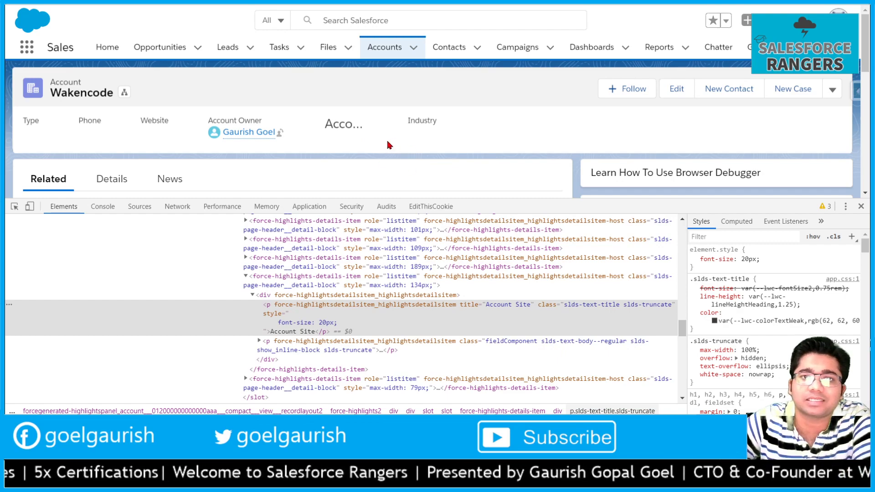
{"action": "left_click", "coordinate": [693, 259]}
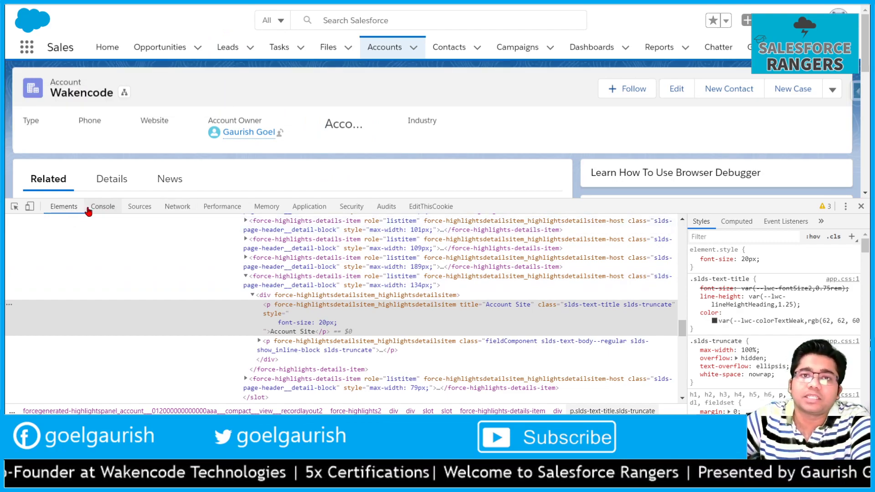
{"action": "left_click", "coordinate": [102, 206]}
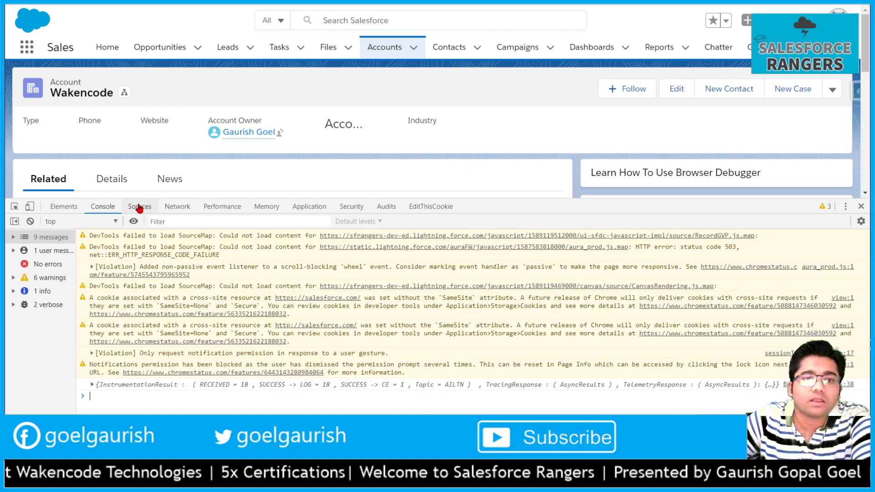
In Sources, expand the page tree to components/c and open LearningBrowserDebugger.js
{"action": "left_click", "coordinate": [139, 206]}
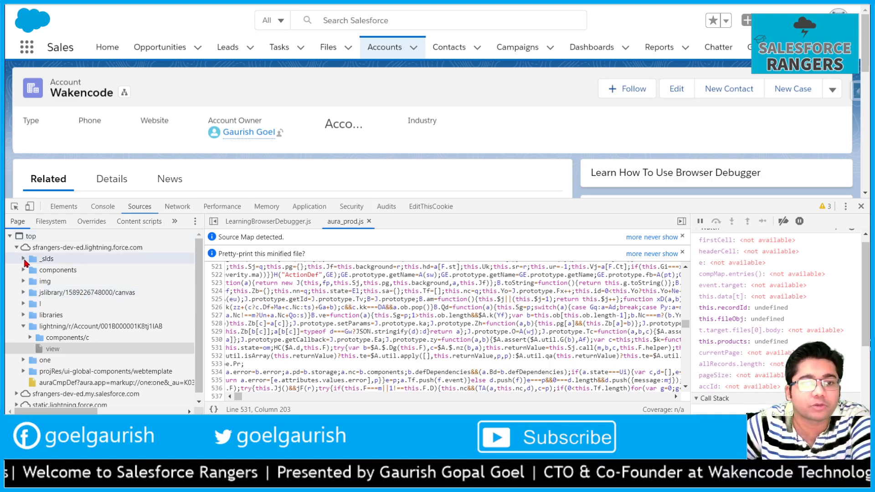
{"action": "left_click", "coordinate": [22, 259]}
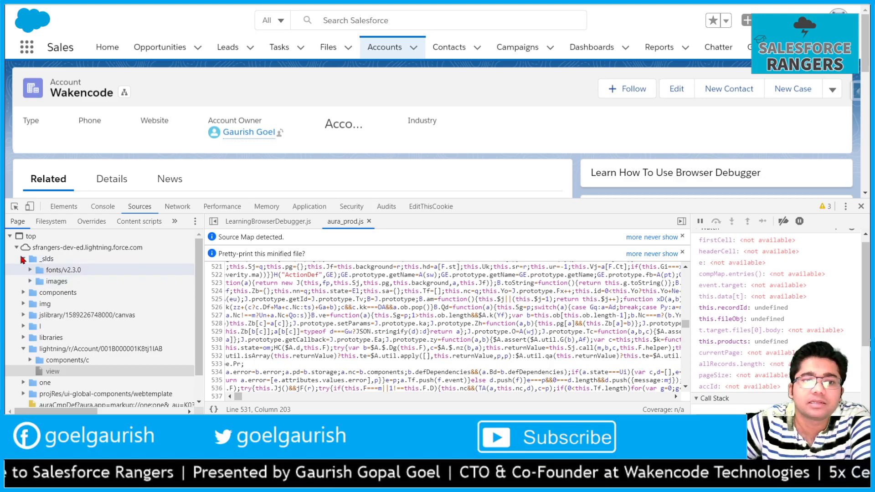
{"action": "mouse_move", "coordinate": [26, 262]}
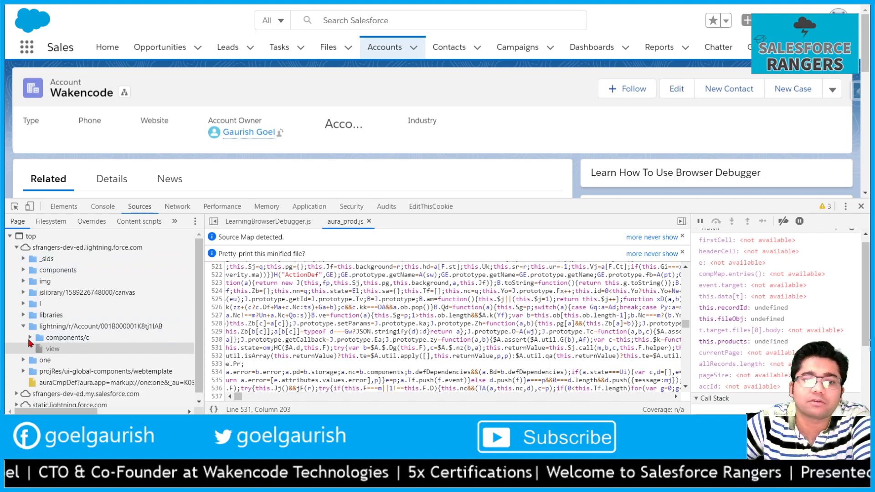
{"action": "left_click", "coordinate": [32, 337]}
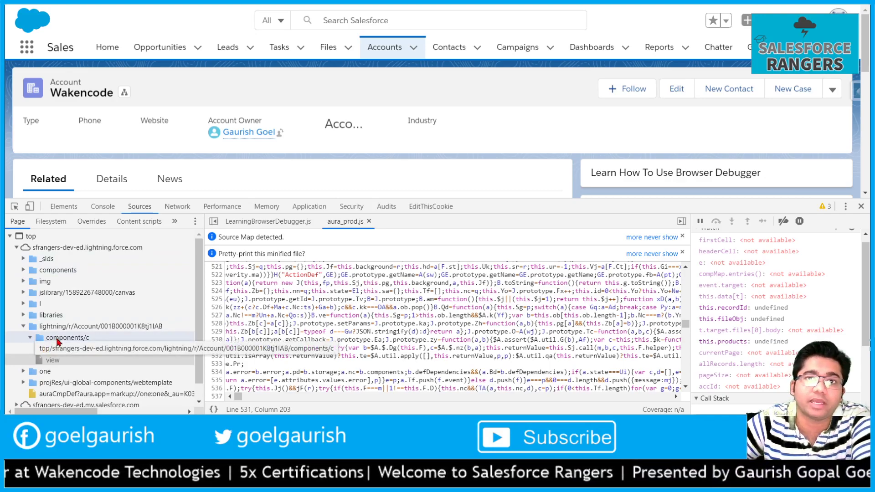
{"action": "left_click", "coordinate": [32, 338]}
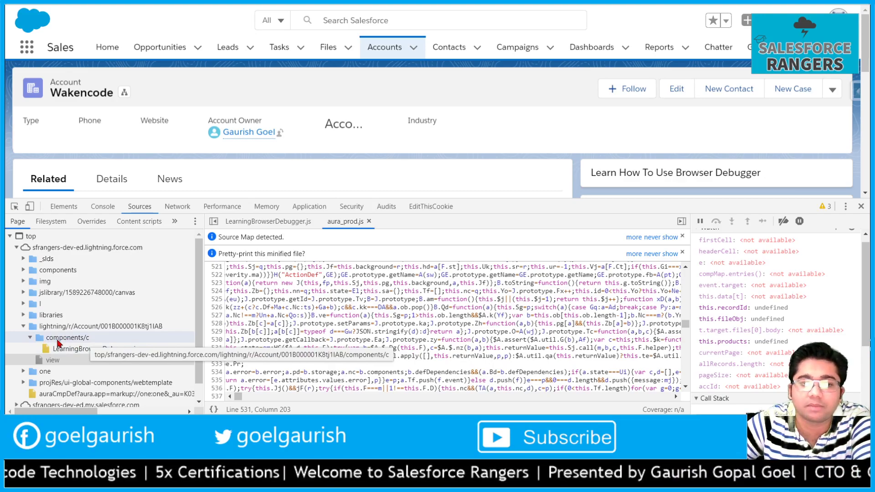
{"action": "left_click", "coordinate": [73, 348]}
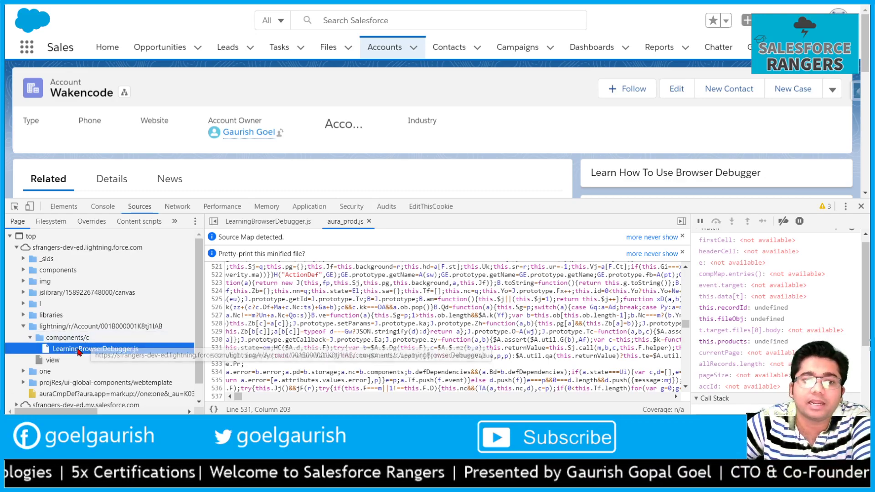
{"action": "left_click", "coordinate": [97, 348]}
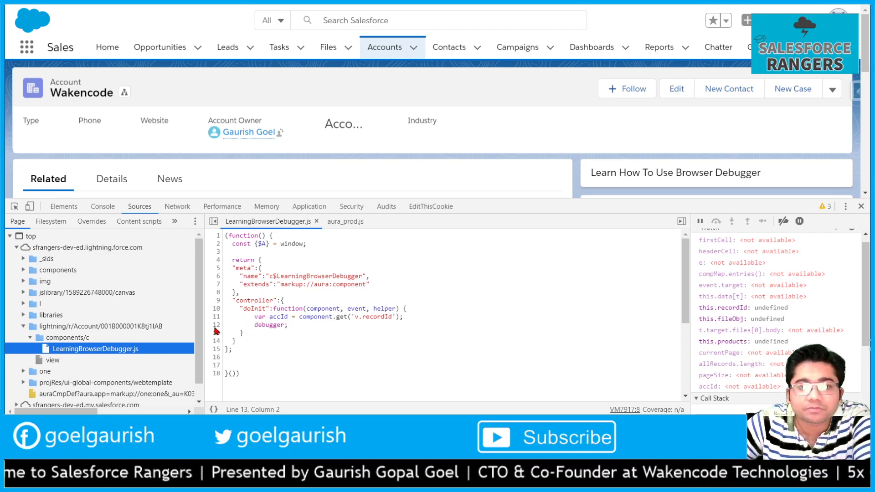
Highlight the debugger statement in the compiled doInit source, then move to network activity
{"action": "double_click", "coordinate": [269, 324]}
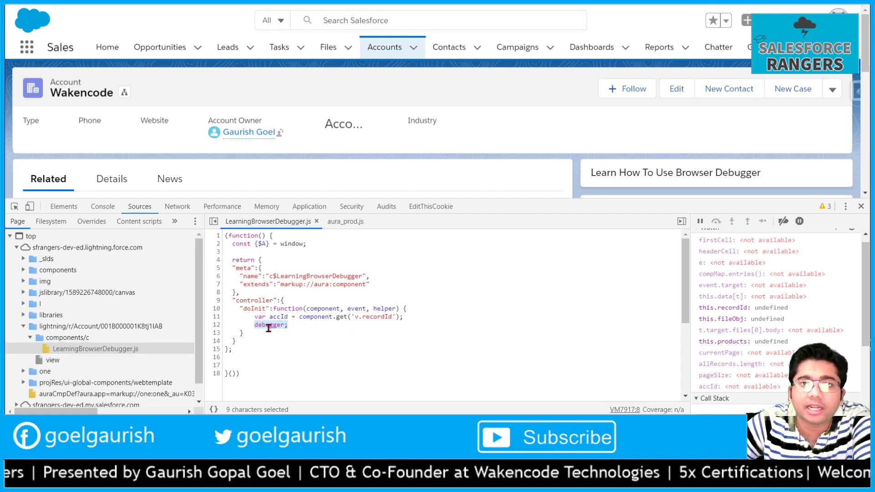
{"action": "left_click", "coordinate": [215, 324]}
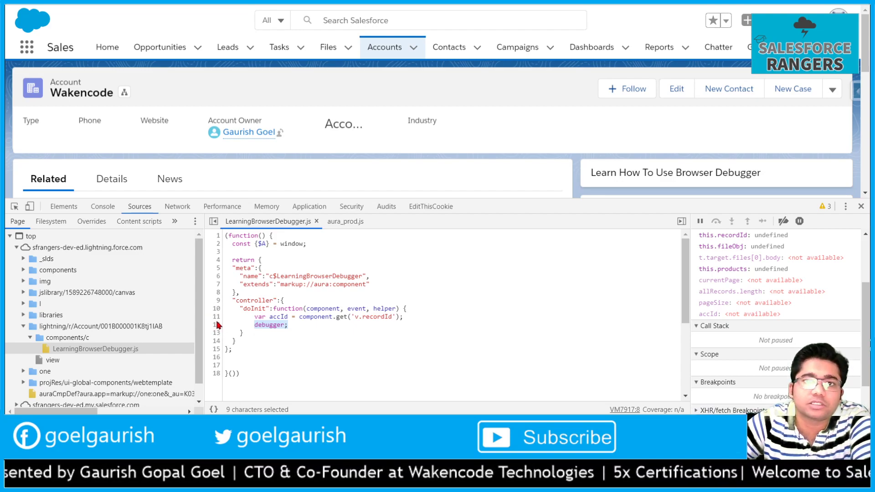
{"action": "left_click", "coordinate": [264, 325]}
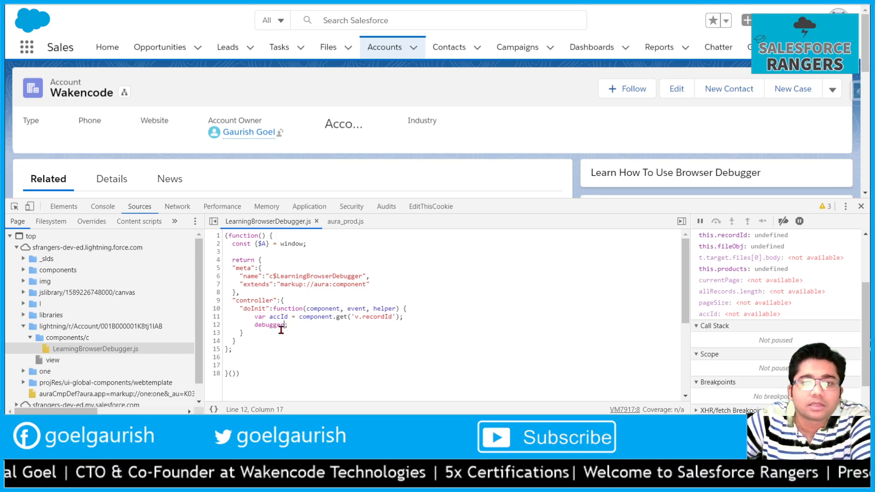
{"action": "left_click", "coordinate": [177, 206]}
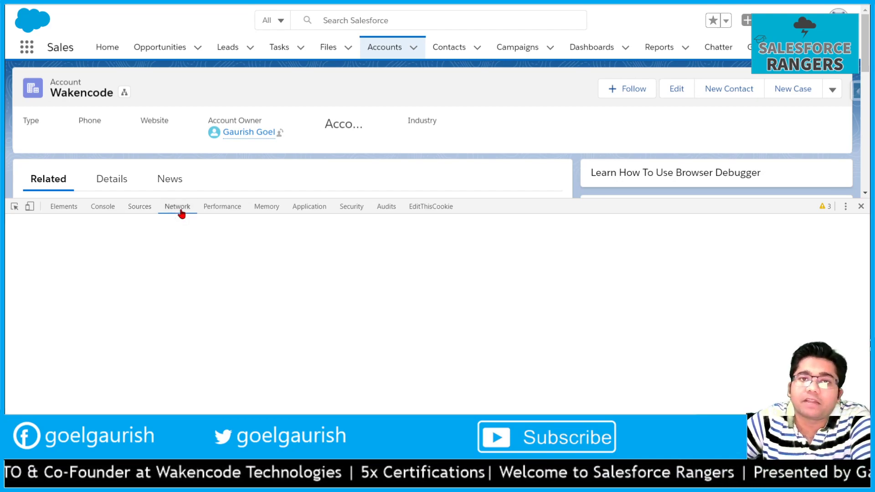
Filter the network log to JS scripts only, such as aura_prod.js and app.js
{"action": "left_click", "coordinate": [176, 206]}
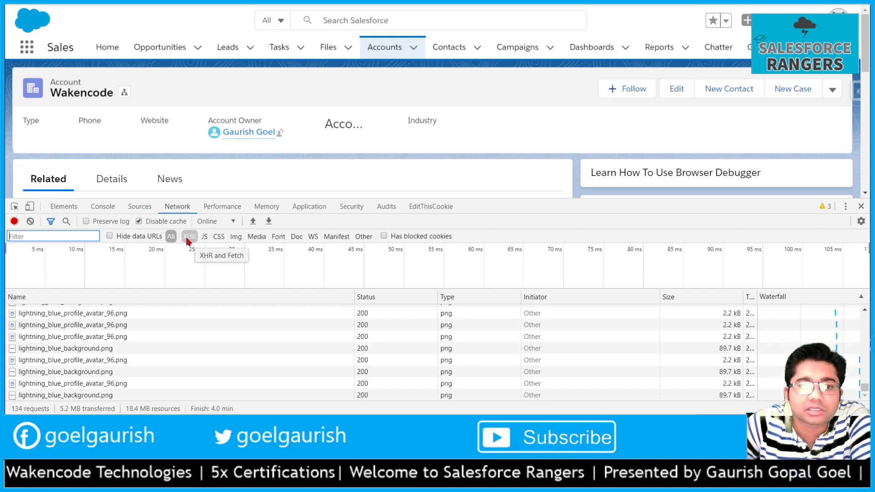
{"action": "left_click", "coordinate": [189, 237]}
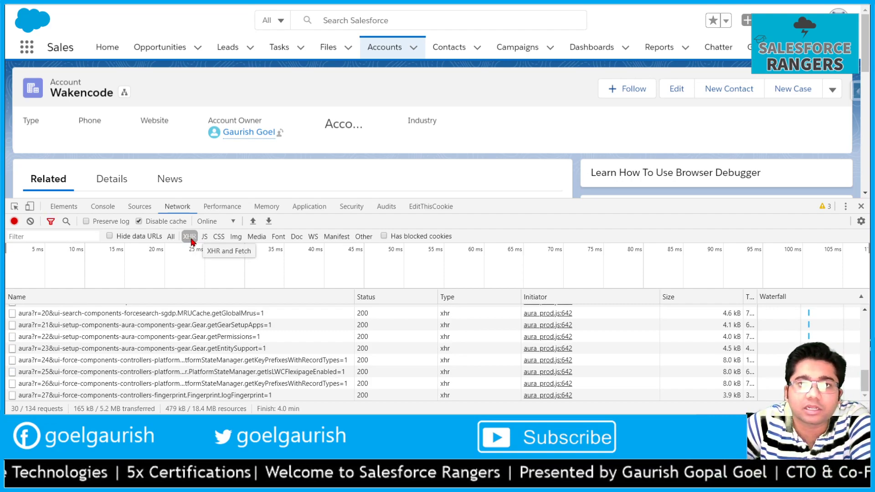
{"action": "mouse_move", "coordinate": [204, 237]}
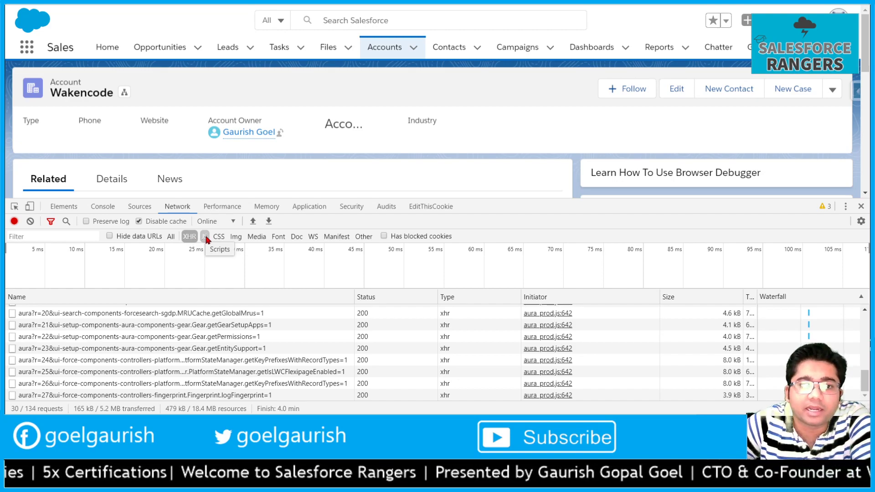
{"action": "left_click", "coordinate": [204, 237]}
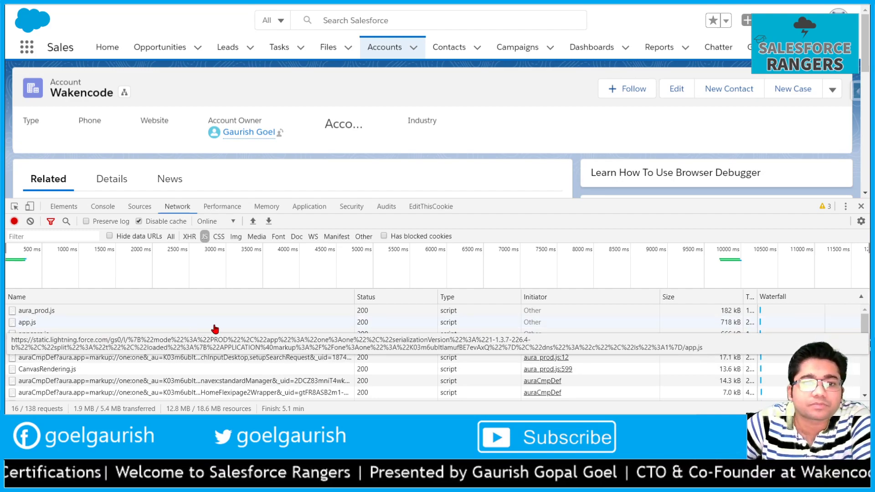
Review the Performance, Memory and Application storage views in turn
{"action": "left_click", "coordinate": [221, 206]}
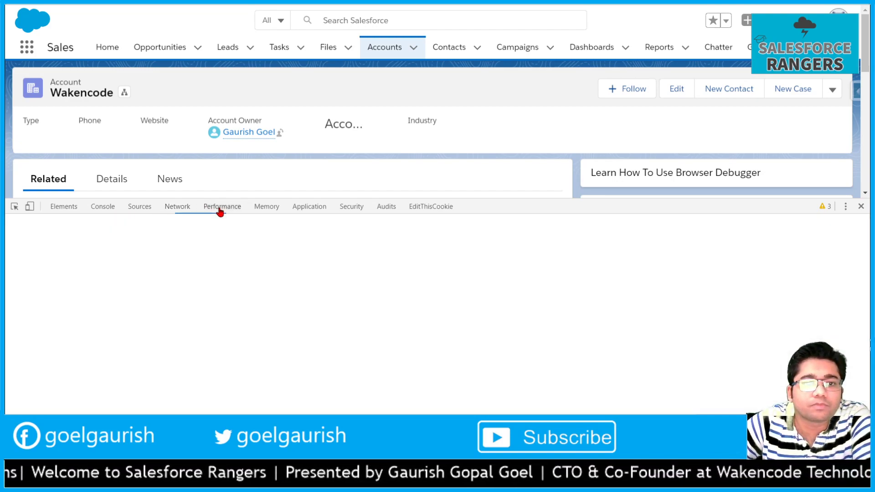
{"action": "left_click", "coordinate": [221, 206]}
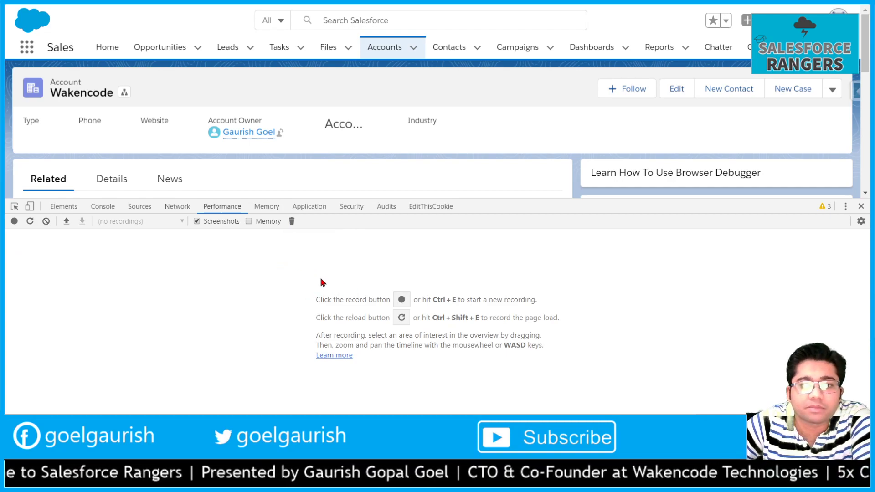
{"action": "left_click", "coordinate": [266, 206]}
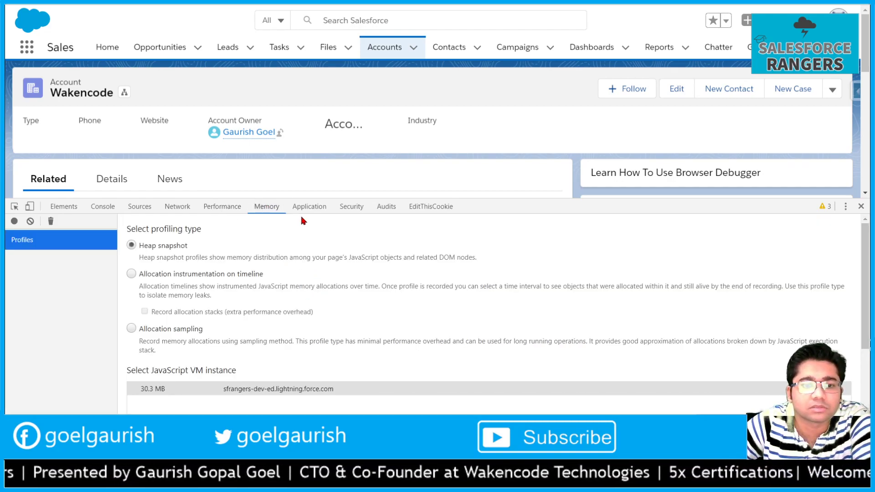
{"action": "left_click", "coordinate": [310, 206]}
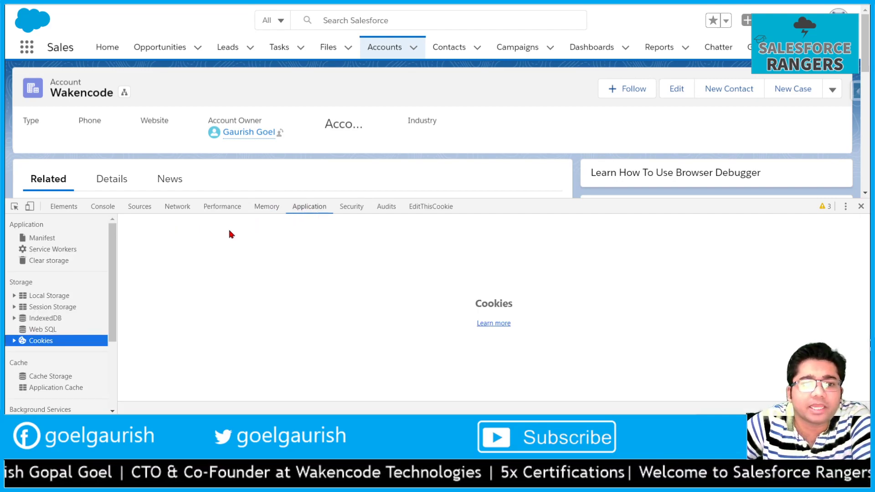
List the sfrangers site's cookies, then return to the Account Site element markup
{"action": "left_click", "coordinate": [18, 340]}
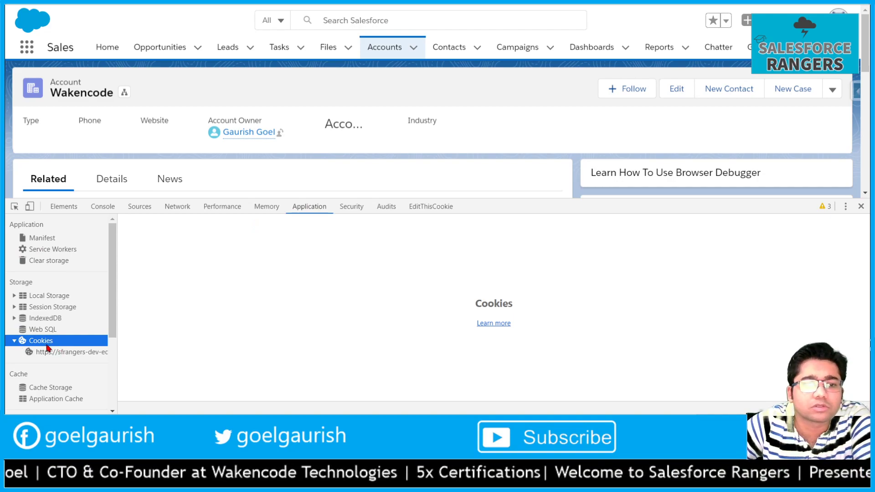
{"action": "left_click", "coordinate": [68, 351]}
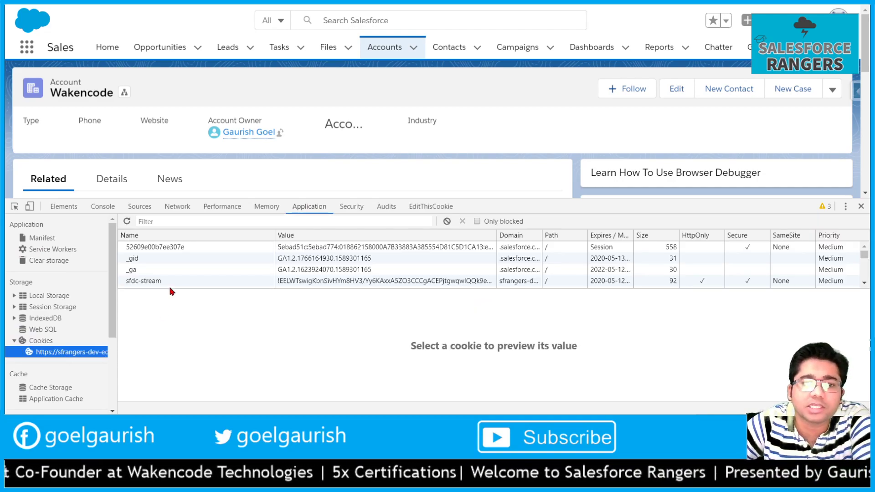
{"action": "mouse_move", "coordinate": [93, 357]}
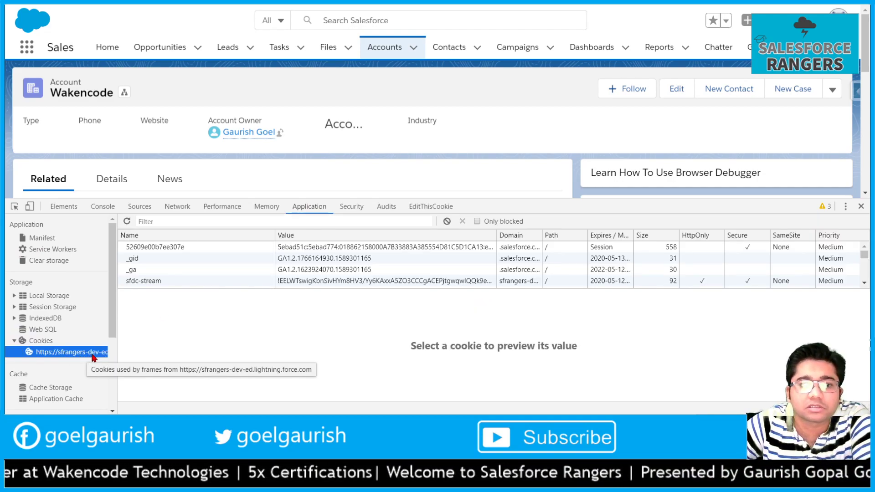
{"action": "mouse_move", "coordinate": [178, 249]}
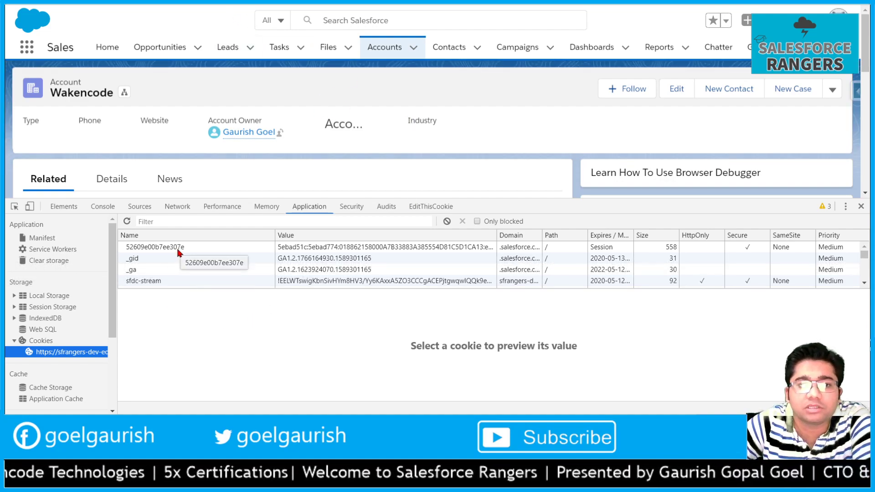
{"action": "mouse_move", "coordinate": [168, 301]}
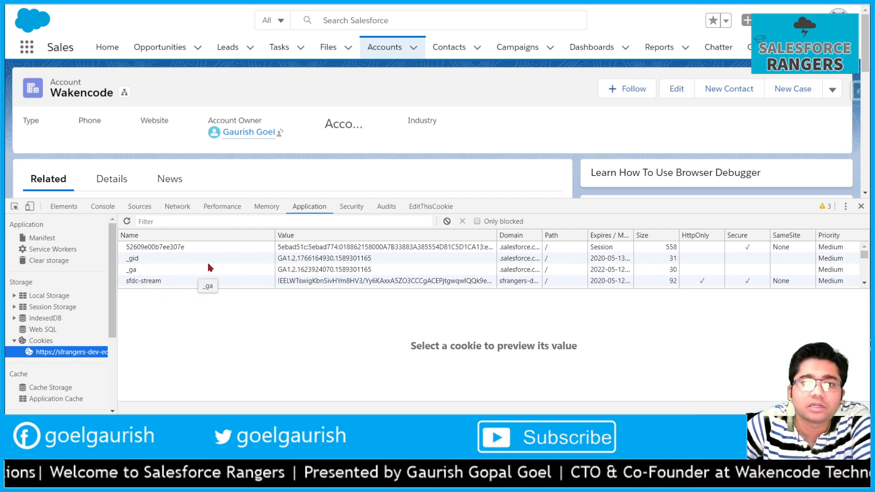
{"action": "mouse_move", "coordinate": [214, 235]}
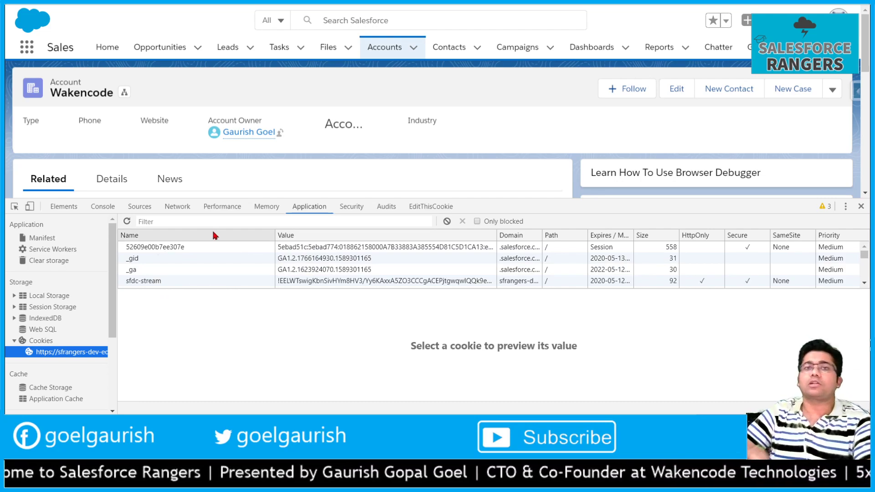
{"action": "left_click", "coordinate": [64, 206]}
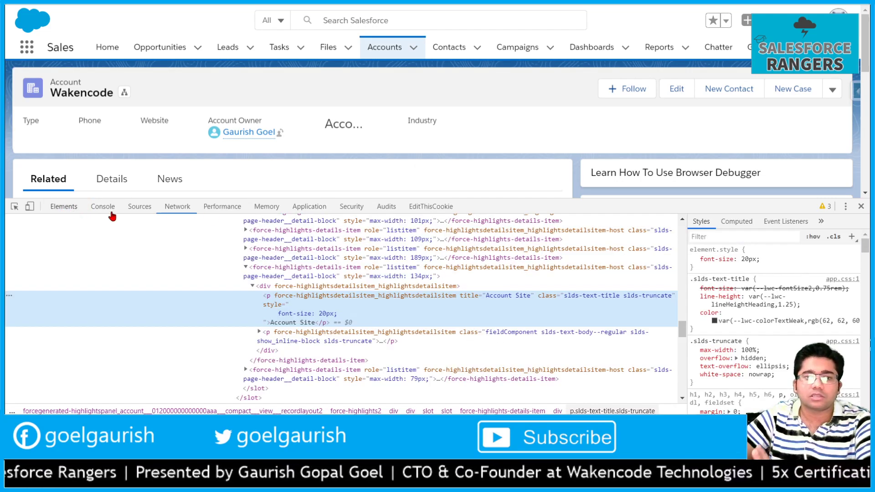
{"action": "mouse_move", "coordinate": [418, 190]}
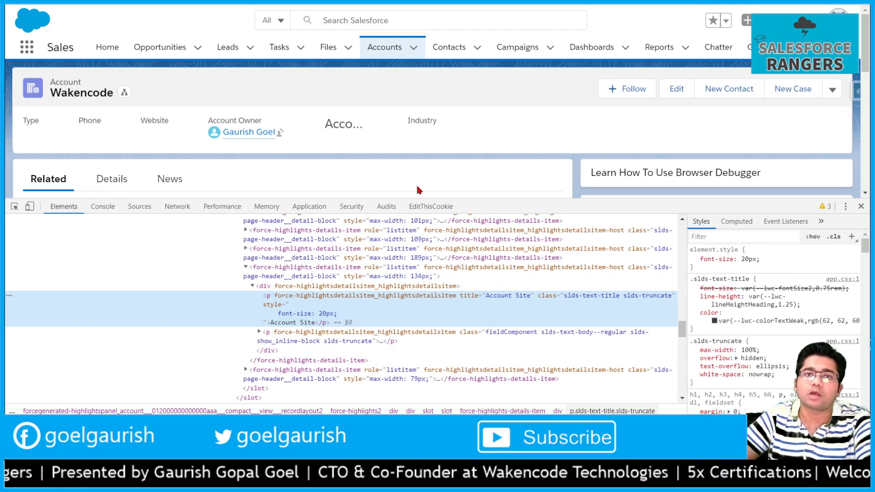